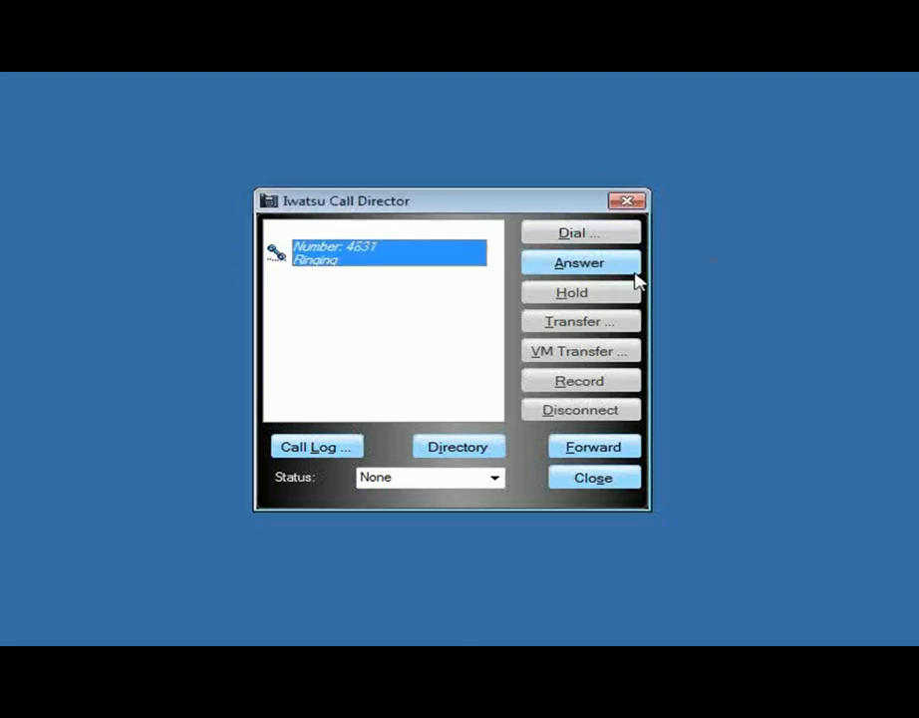
Step: Answer the ringing incoming call from extension 4831
left_click(580, 263)
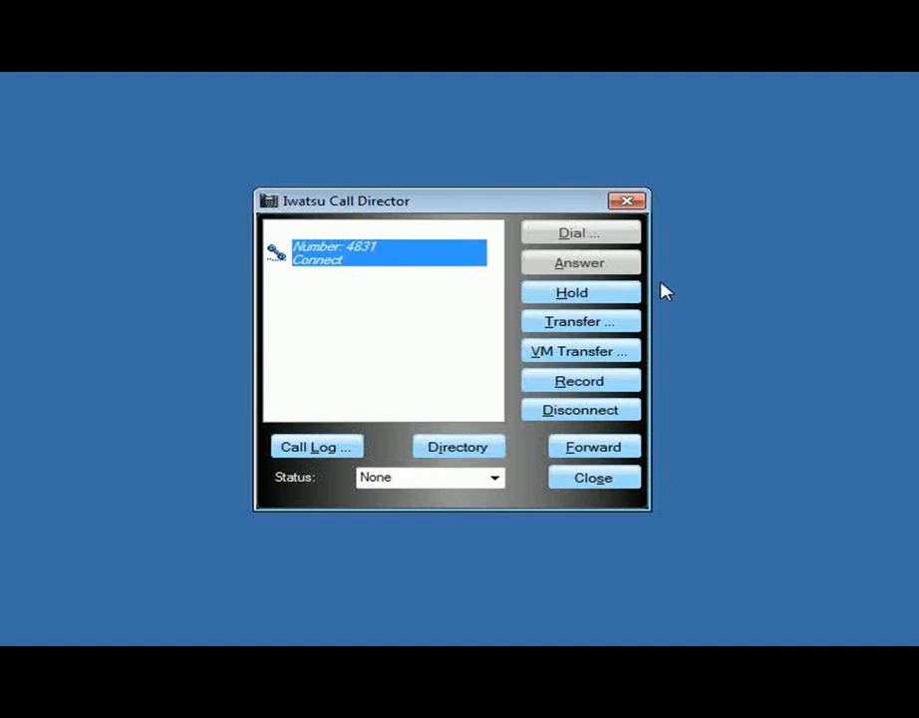
mouse_move(351, 351)
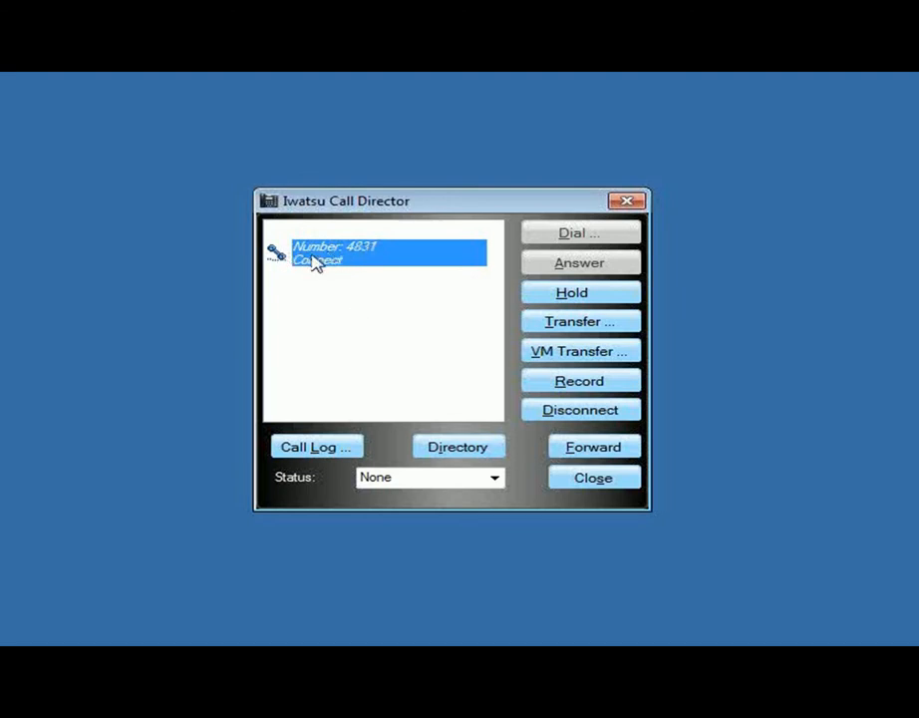
mouse_move(506, 276)
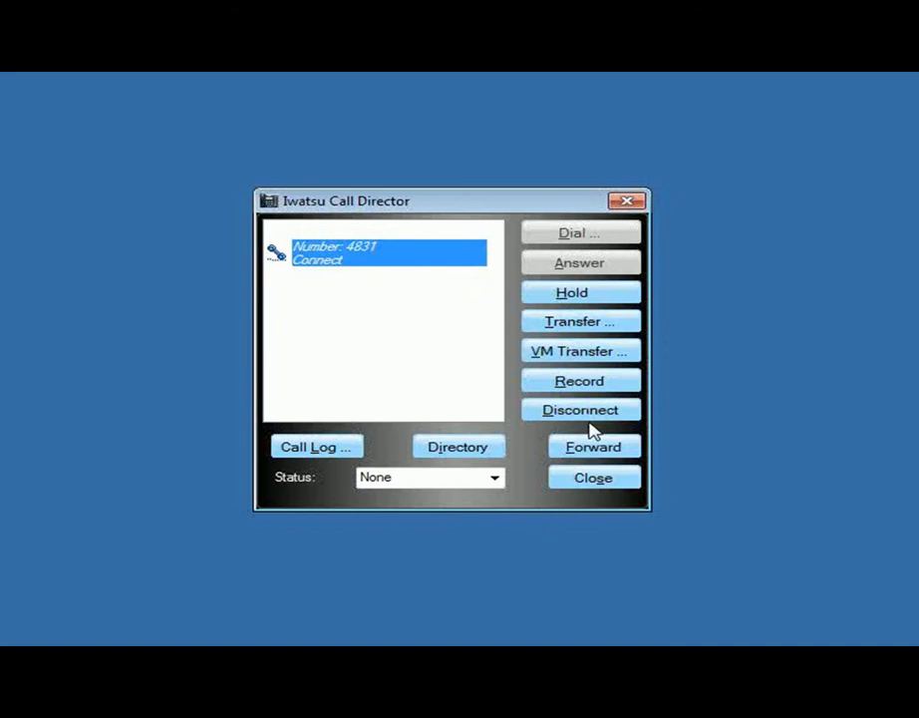
Step: Hang up the call with 4831, then disconnect the following call from 2838
left_click(581, 410)
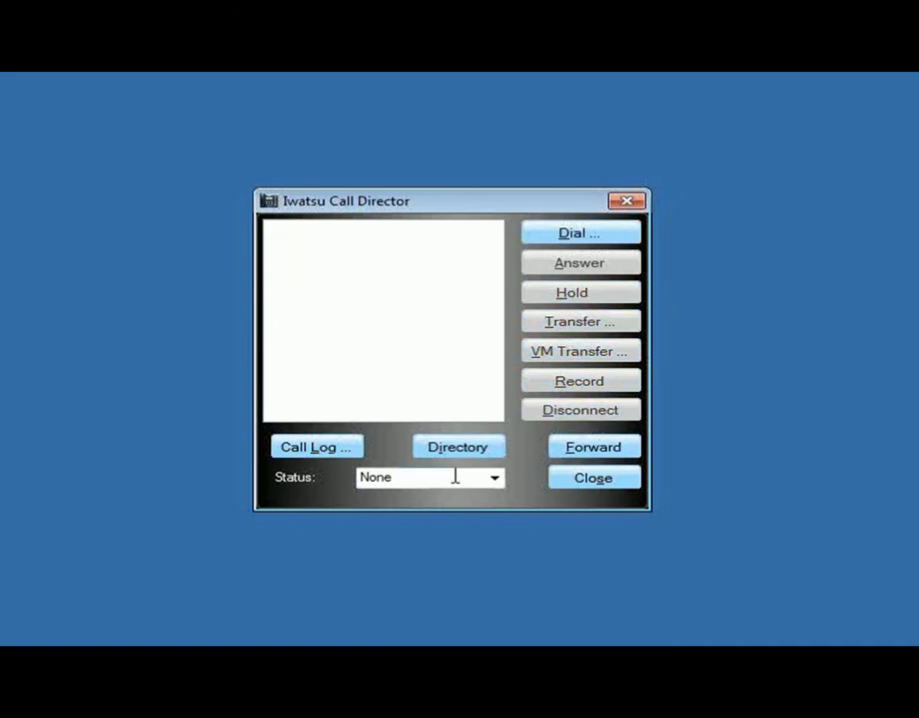
left_click(459, 446)
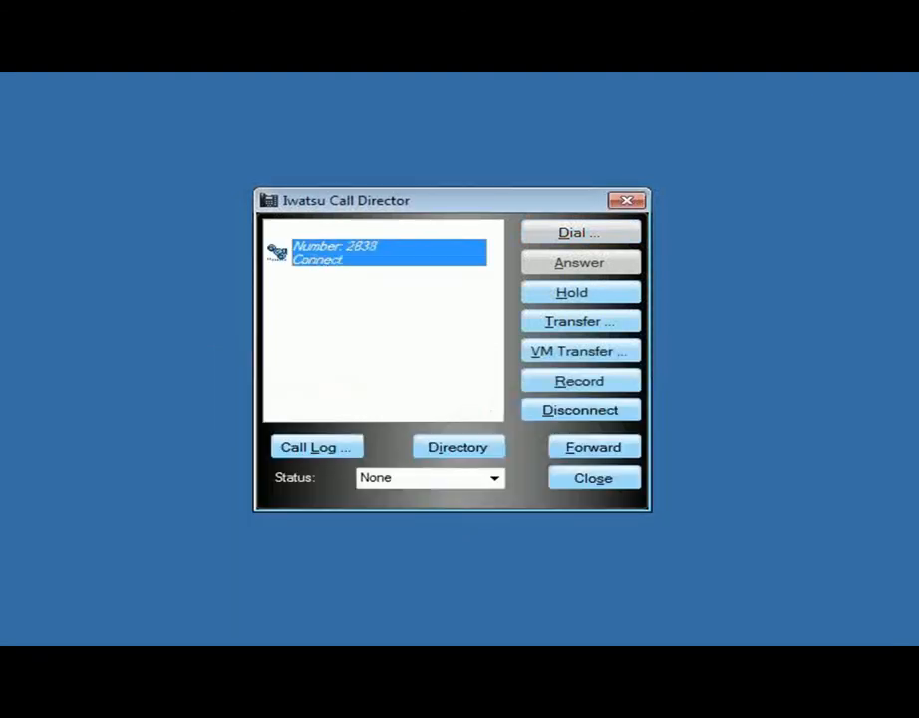
left_click(580, 410)
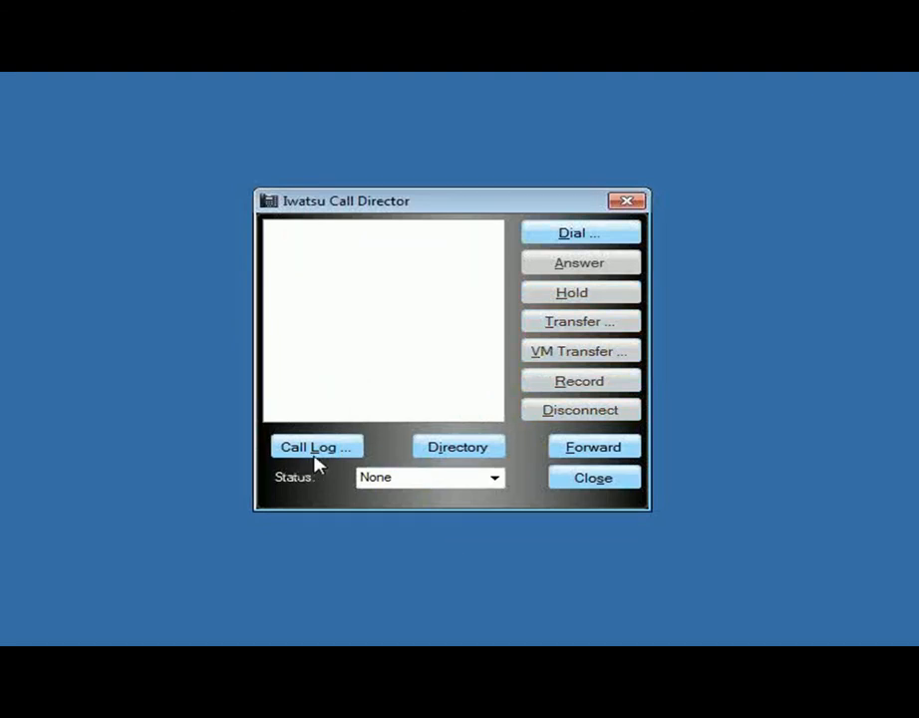
left_click(316, 446)
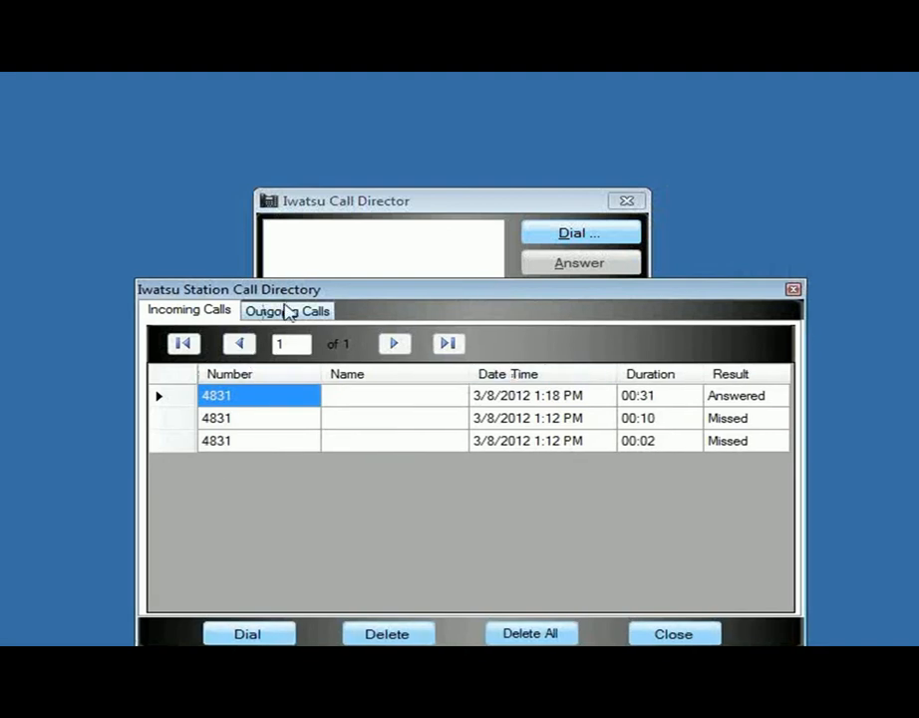
left_click(288, 310)
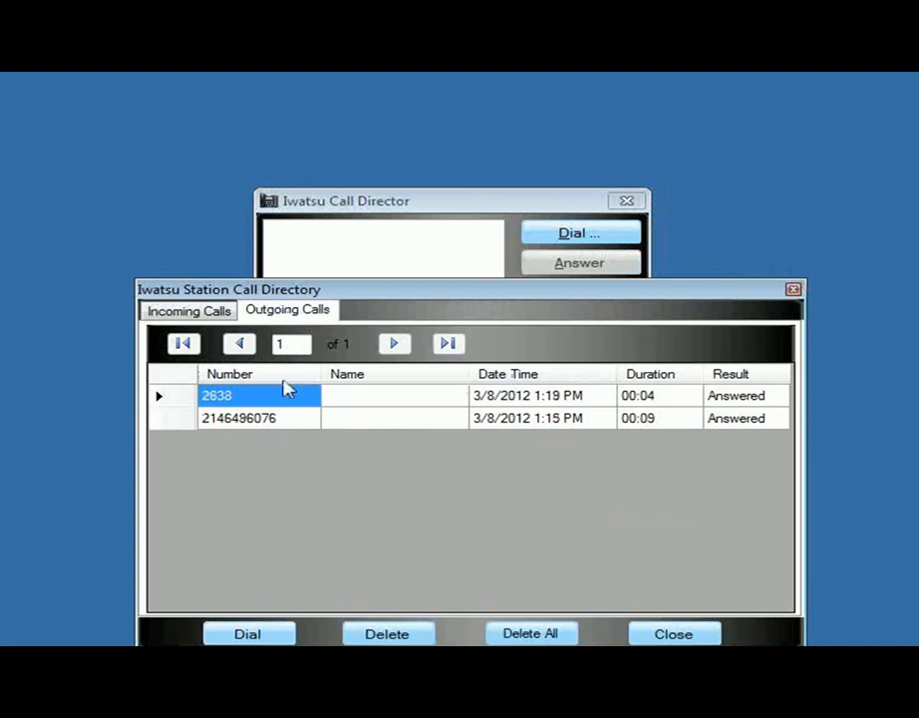
mouse_move(422, 442)
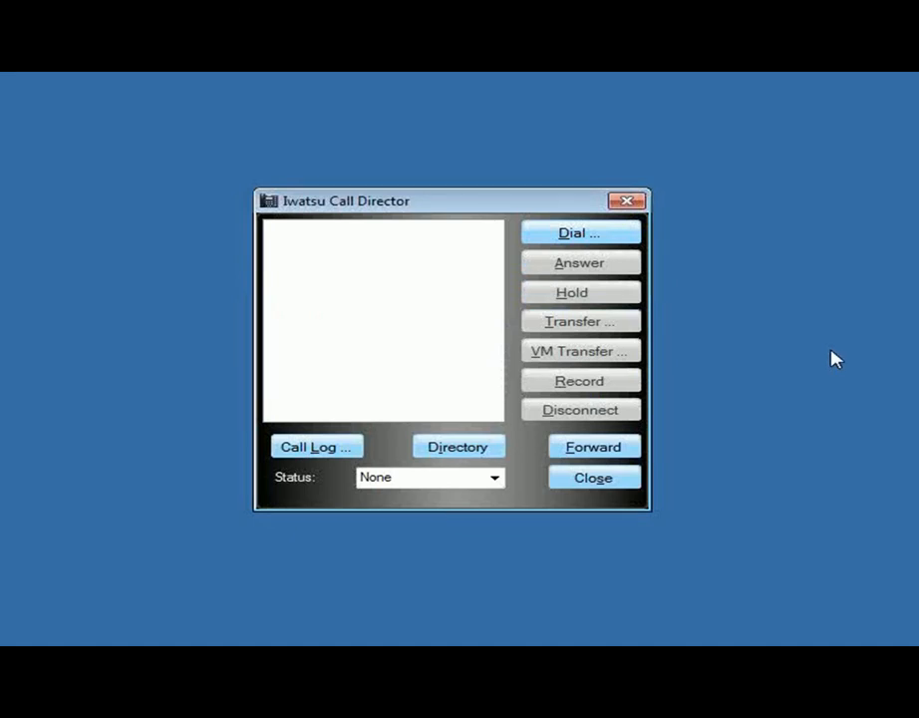
left_click(459, 447)
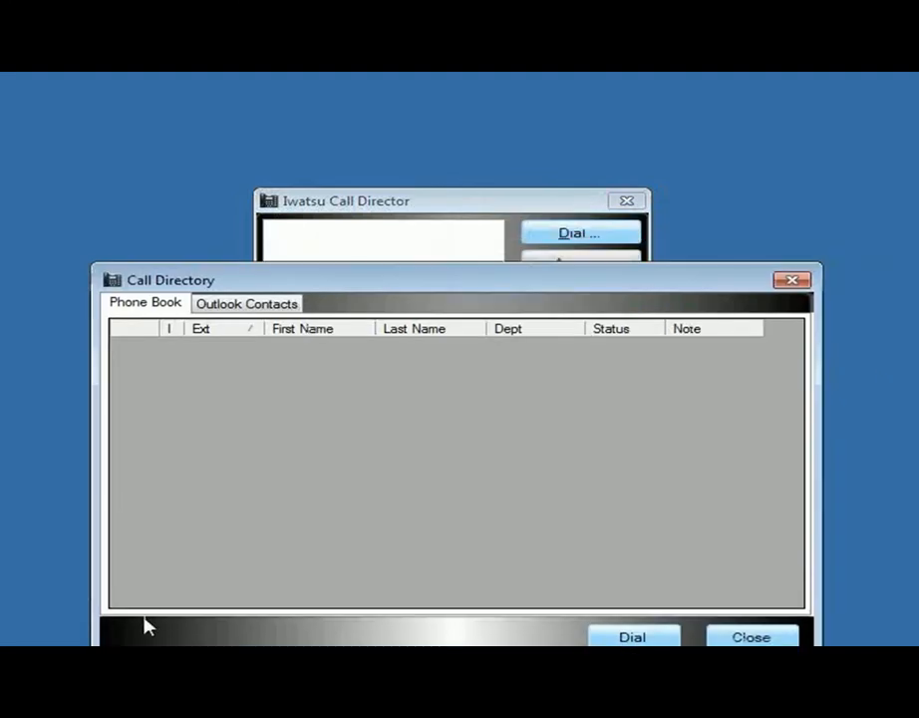
mouse_move(654, 447)
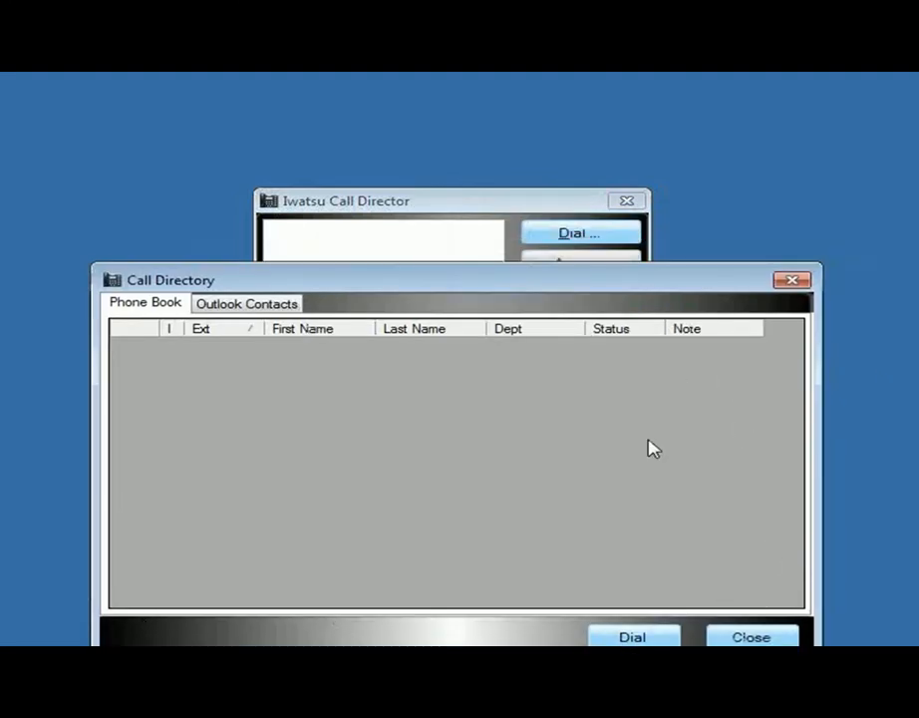
mouse_move(201, 334)
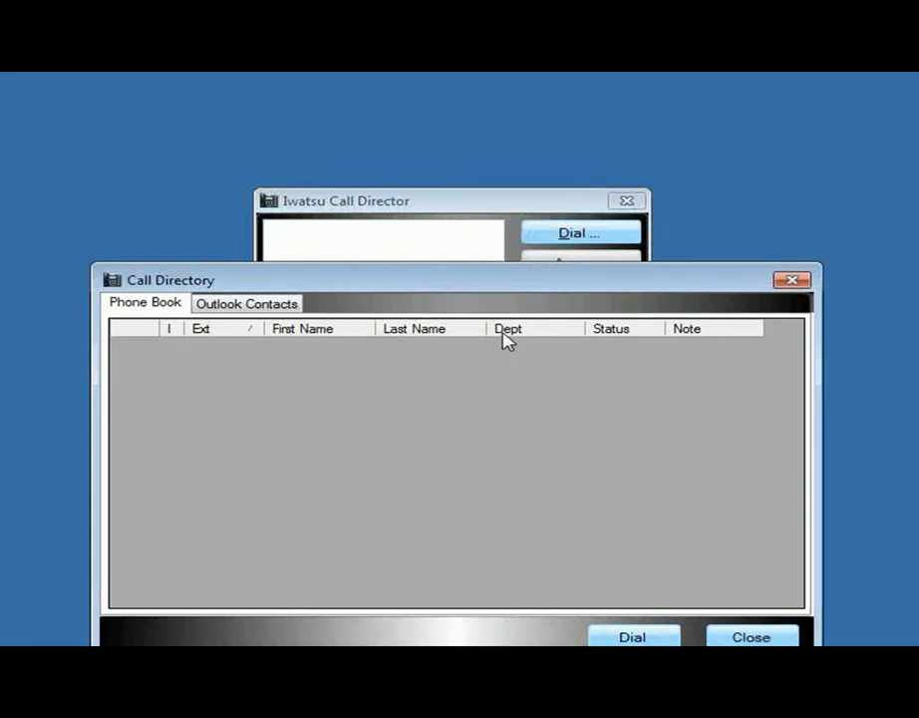
mouse_move(727, 387)
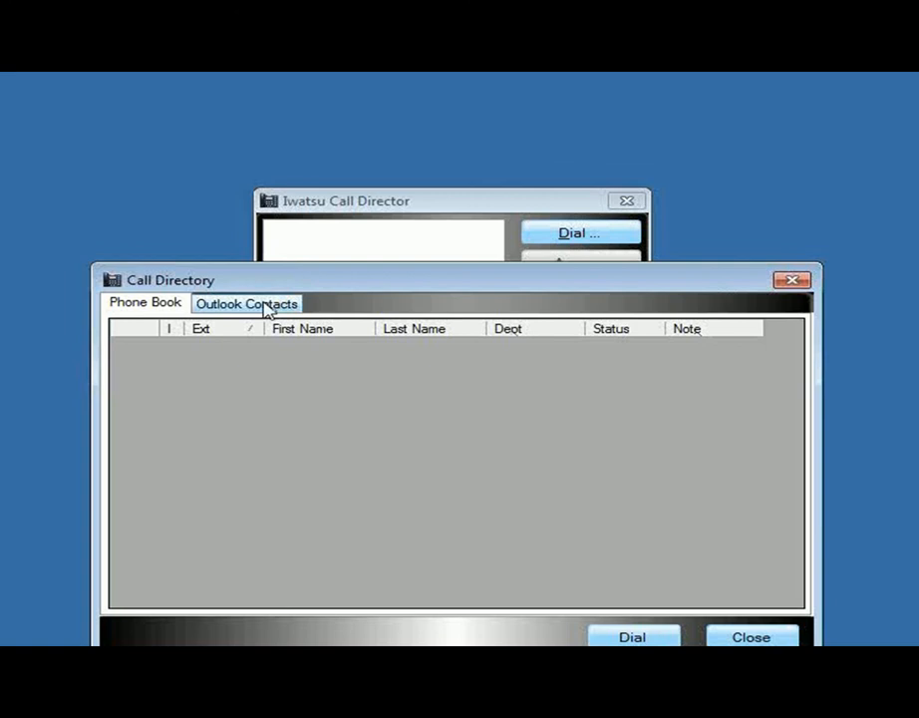
left_click(246, 304)
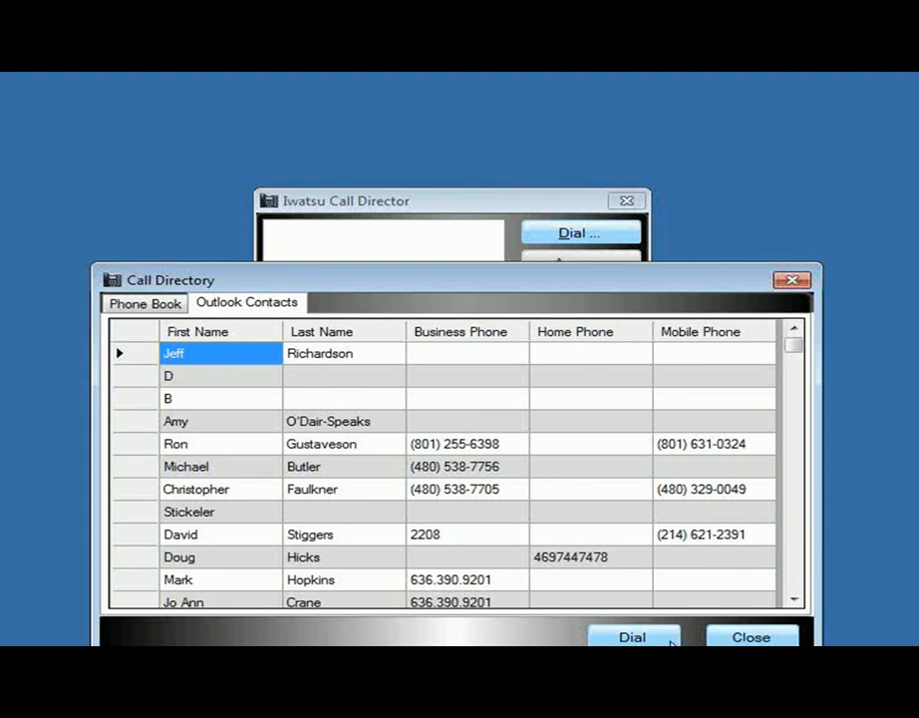
left_click(589, 557)
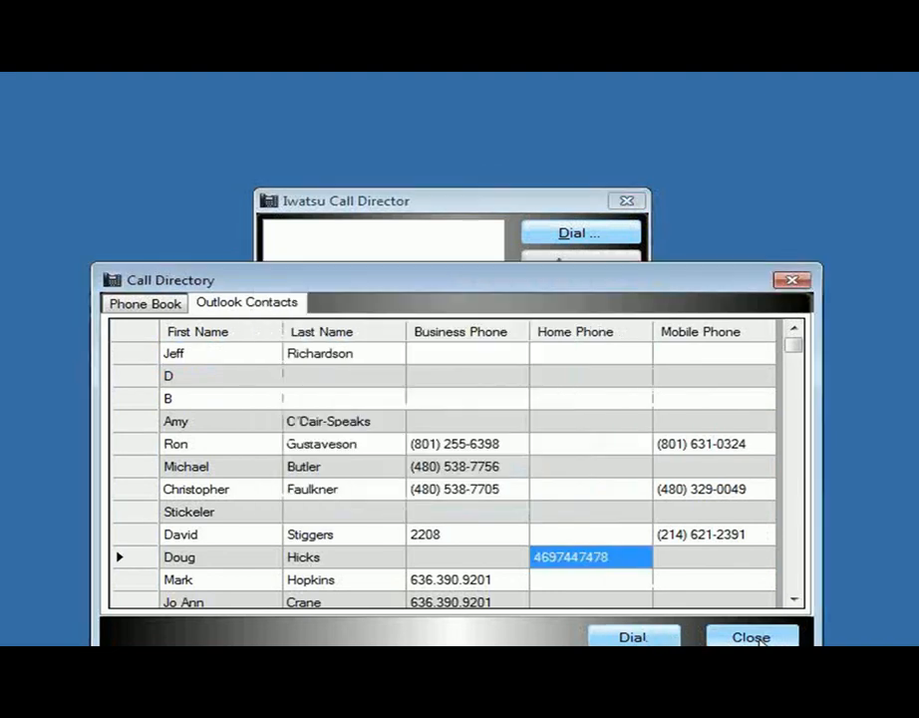
left_click(752, 637)
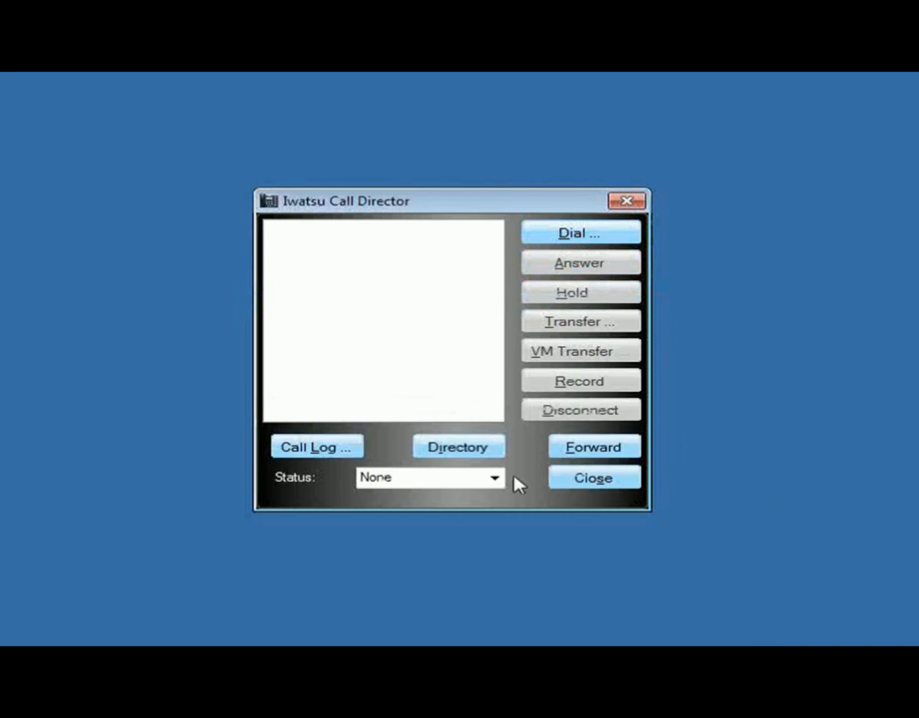
Step: Browse the Status dropdown, selecting Away on Biz and then another status option
left_click(495, 478)
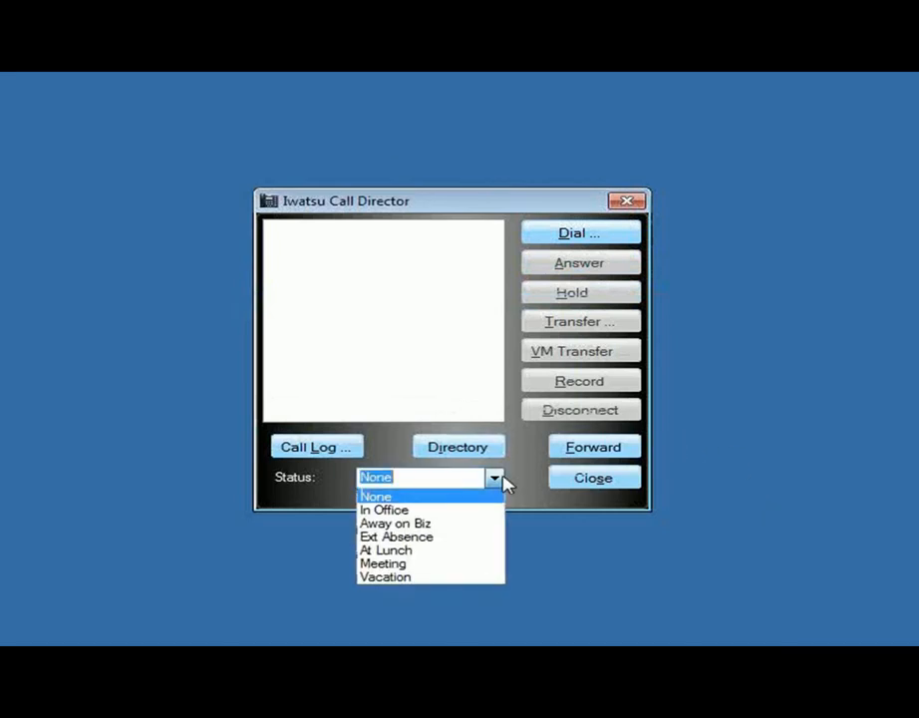
mouse_move(419, 536)
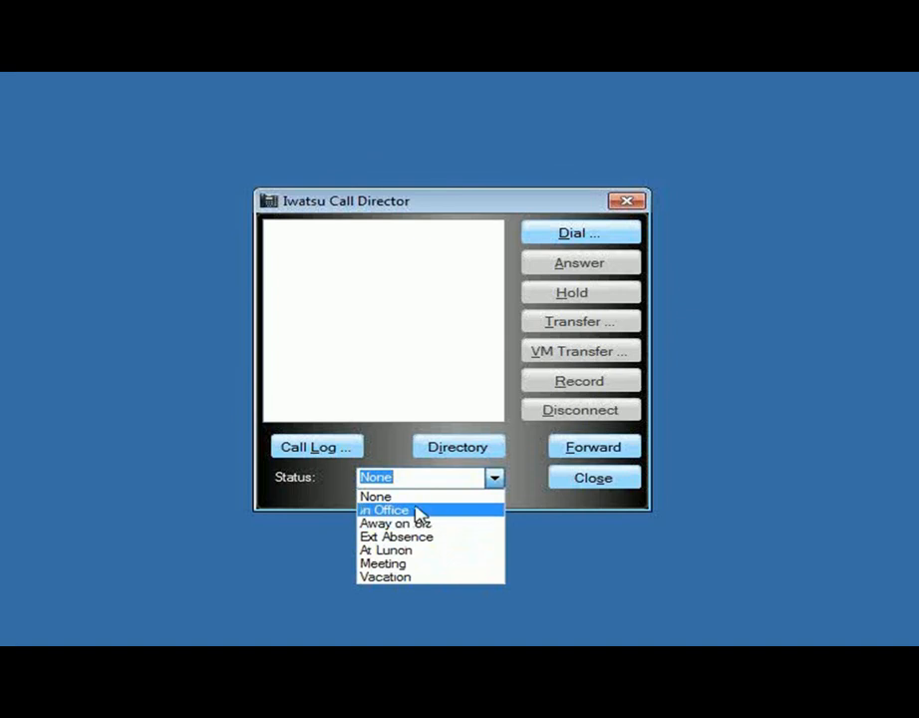
mouse_move(392, 524)
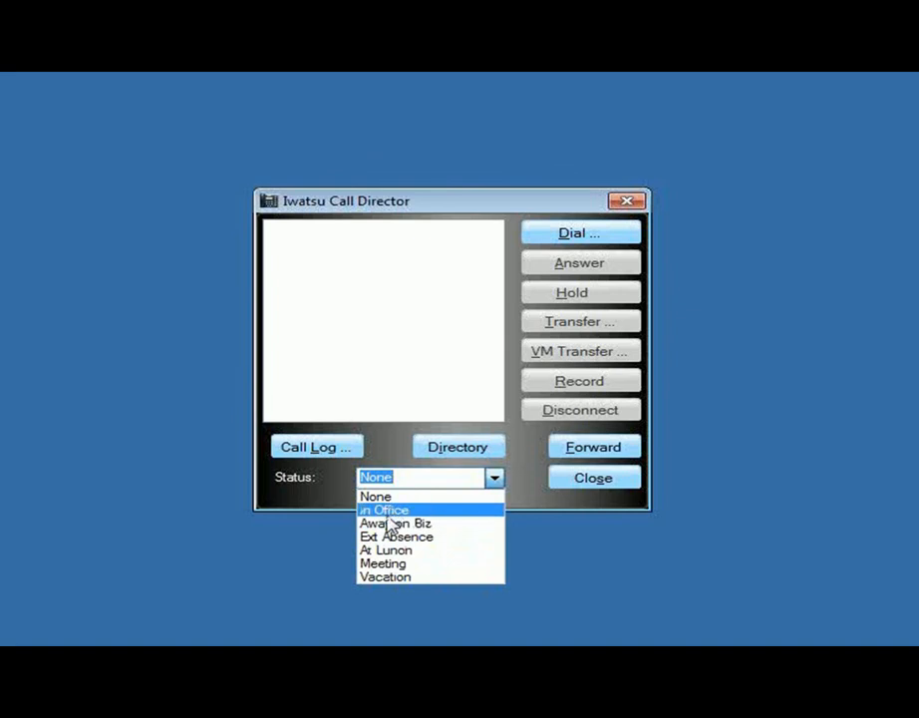
left_click(396, 523)
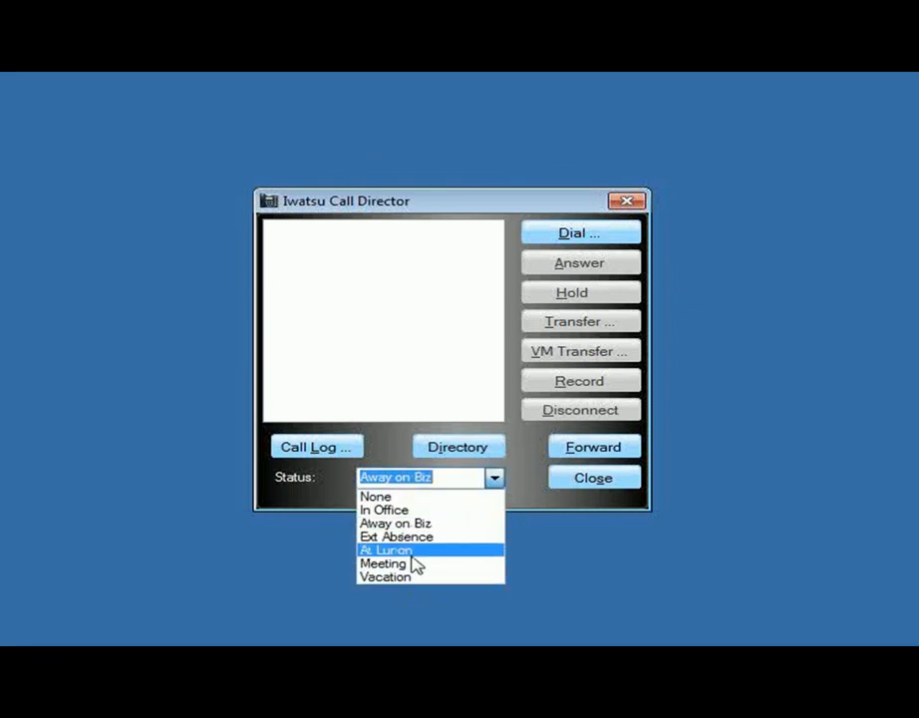
left_click(376, 496)
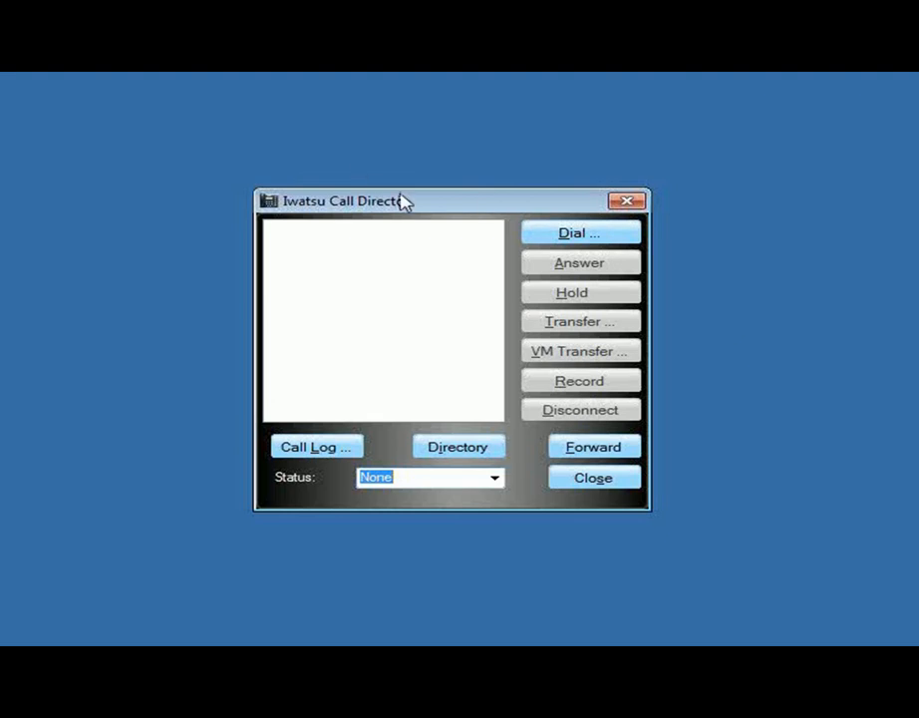
Step: Drag the Call Director window further right and up on the desktop
left_click_drag(339, 201, 458, 176)
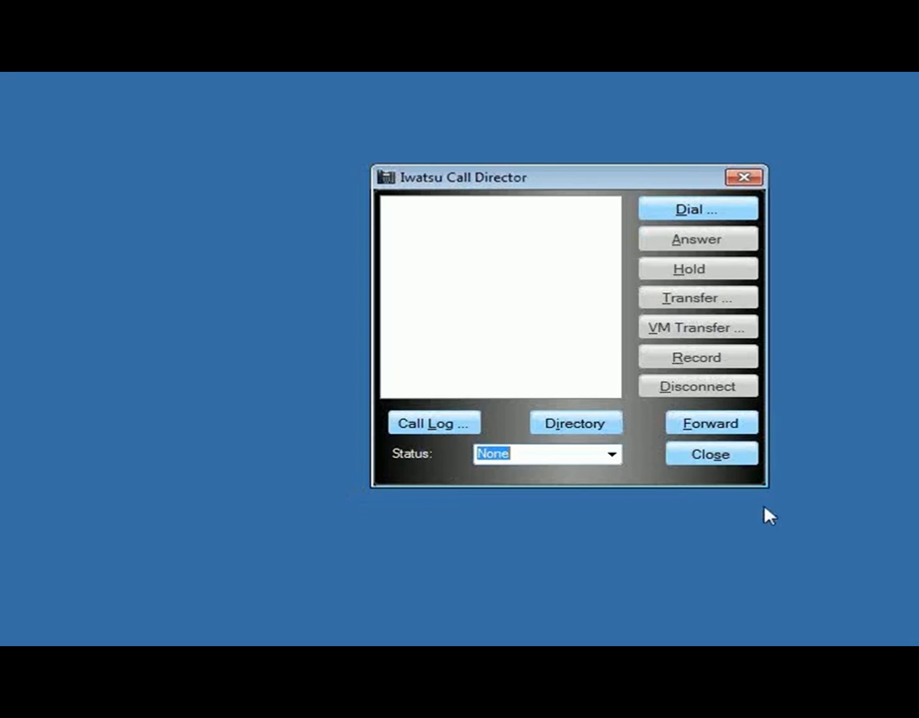
mouse_move(738, 515)
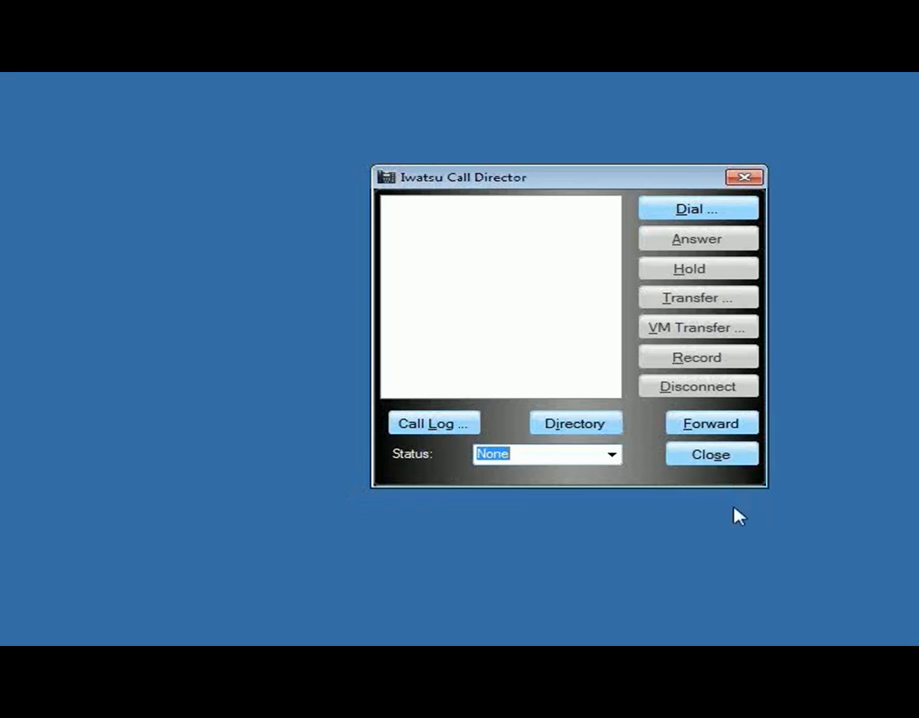